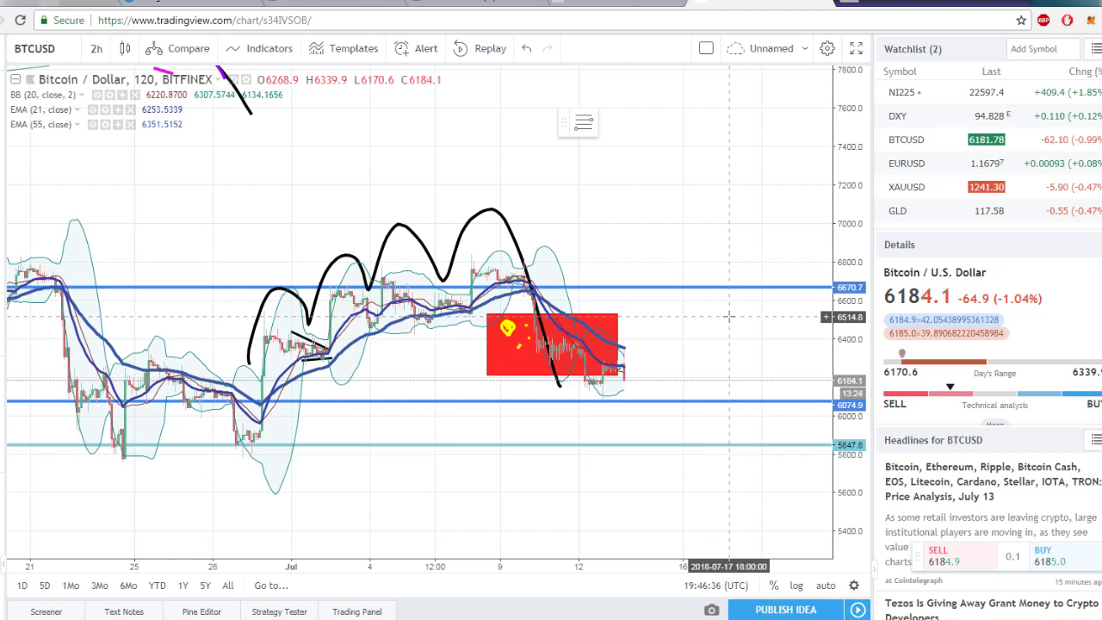
mouse_move(572, 374)
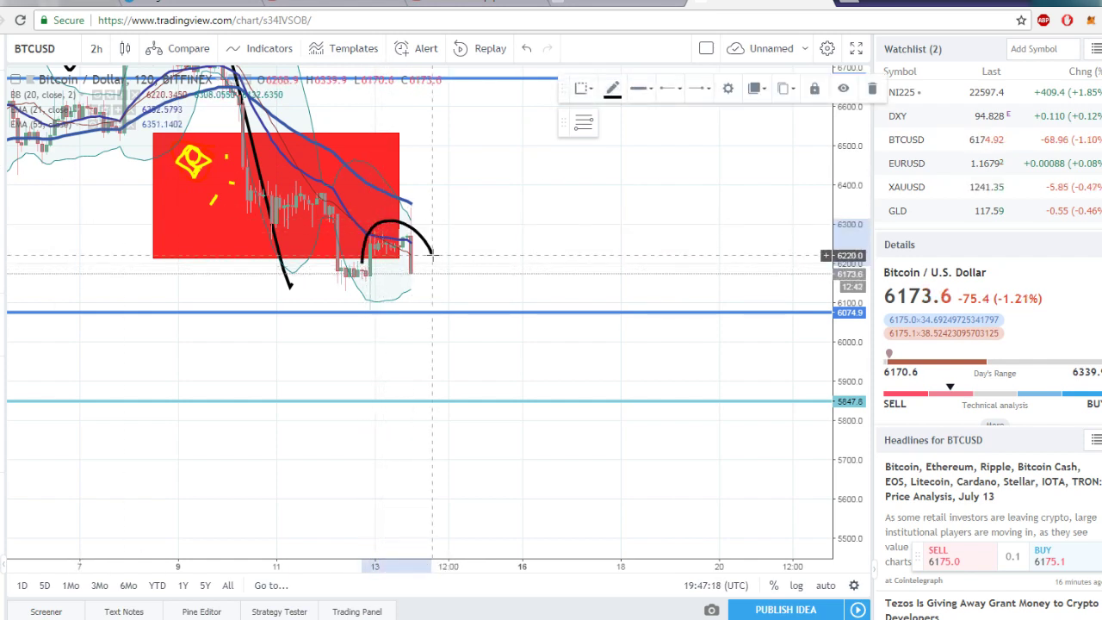
Brush a projected price path from the last candle rising to a peak, then dropping
left_click_drag(431, 258, 593, 189)
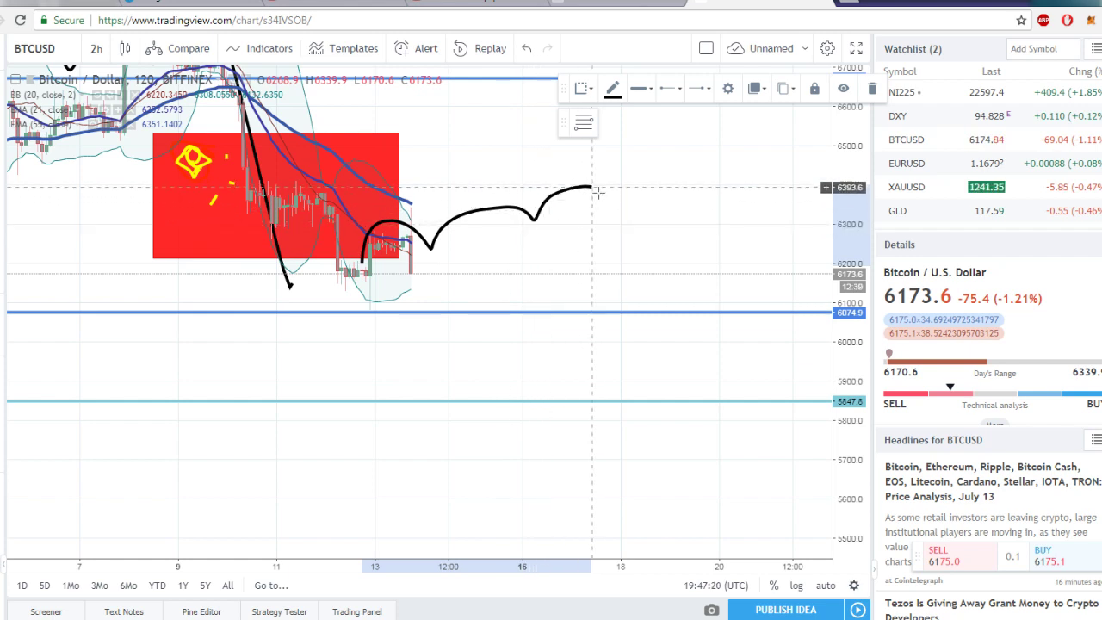
left_click_drag(585, 190, 736, 288)
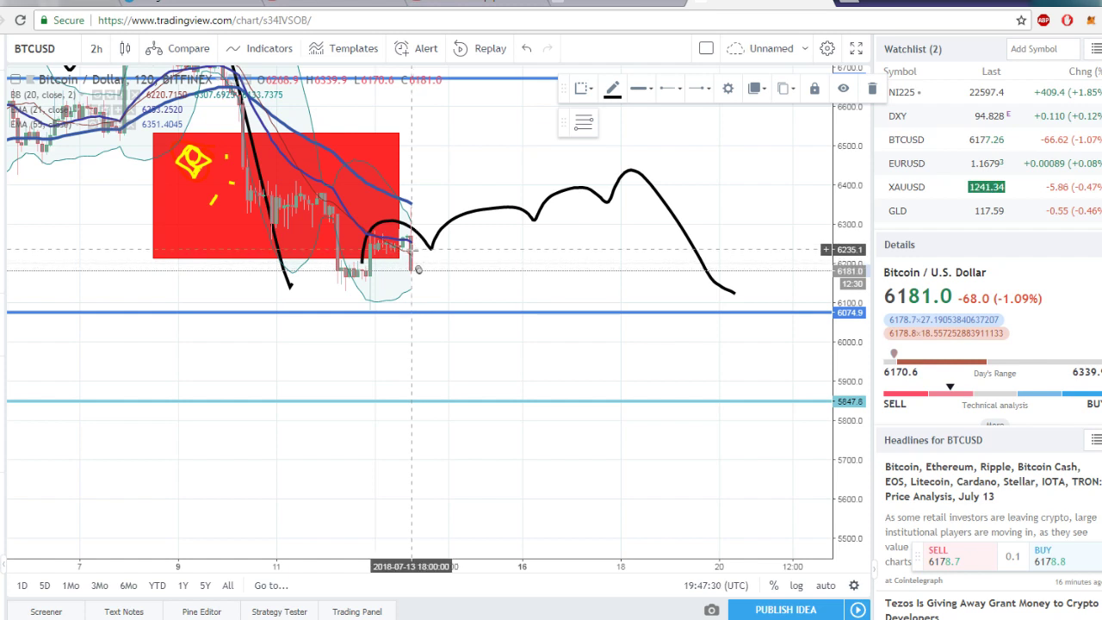
mouse_move(650, 203)
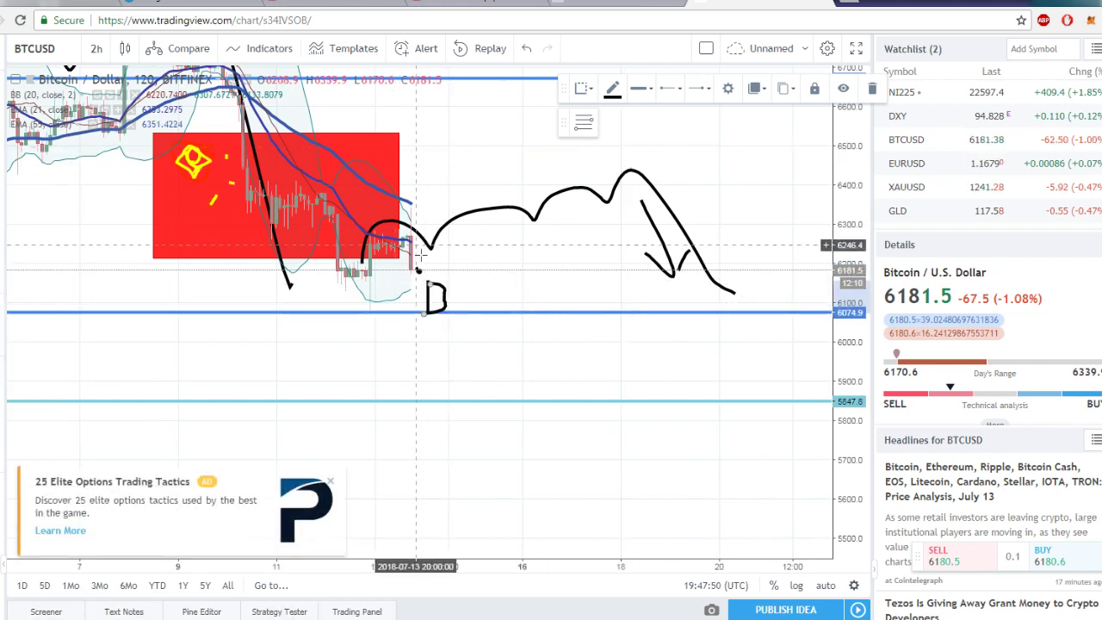
mouse_move(636, 133)
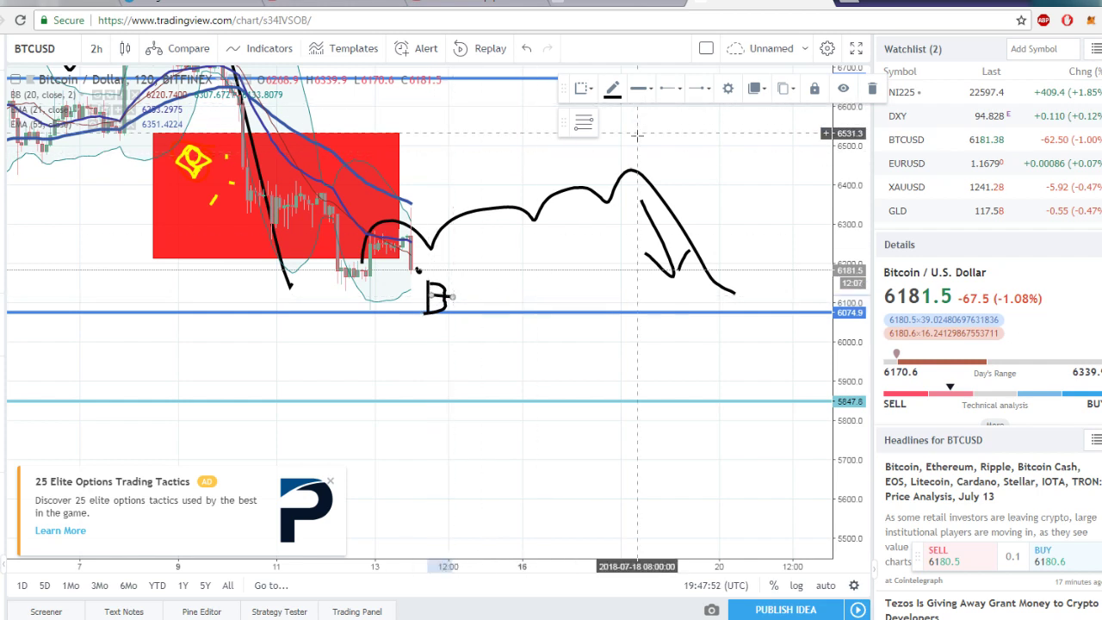
Hand-draw an 'S' sell marker above the projected peak
left_click_drag(594, 172, 633, 137)
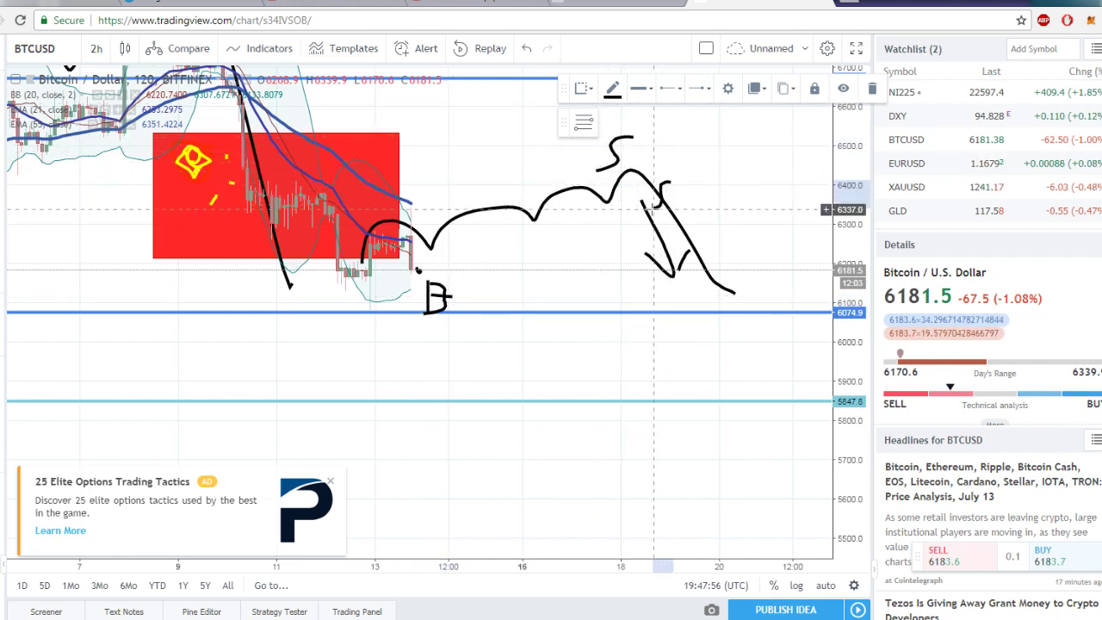
mouse_move(602, 362)
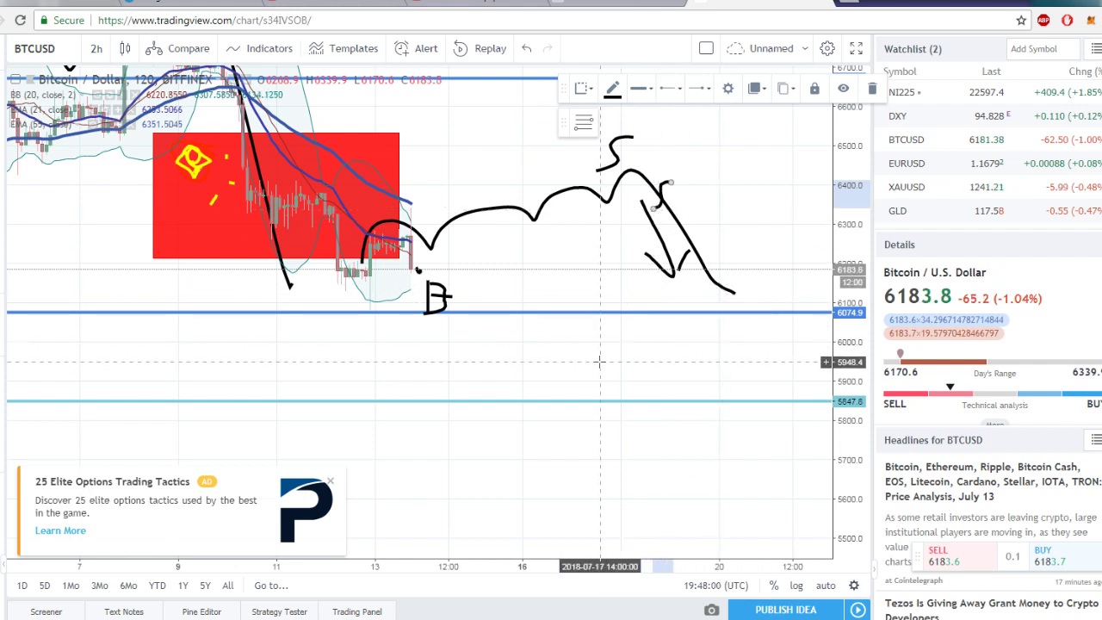
mouse_move(437, 269)
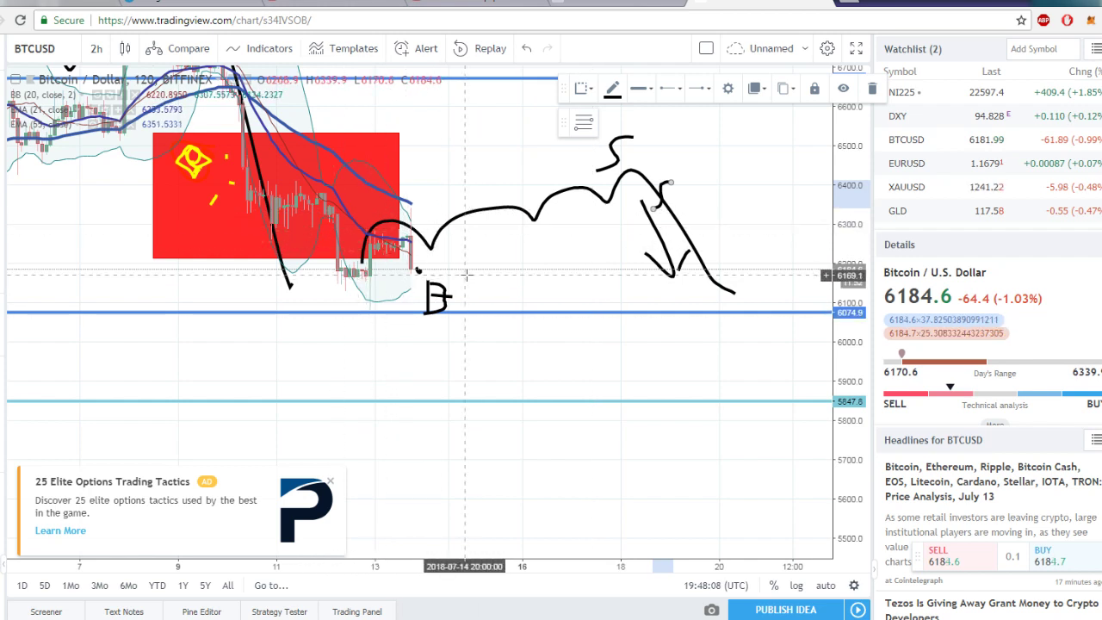
mouse_move(542, 273)
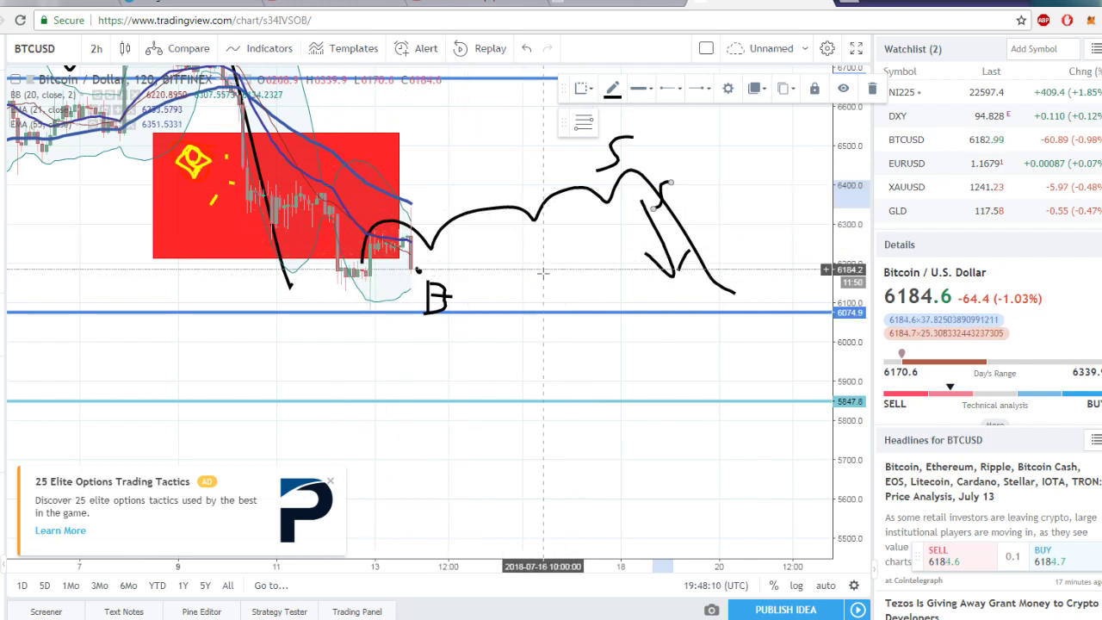